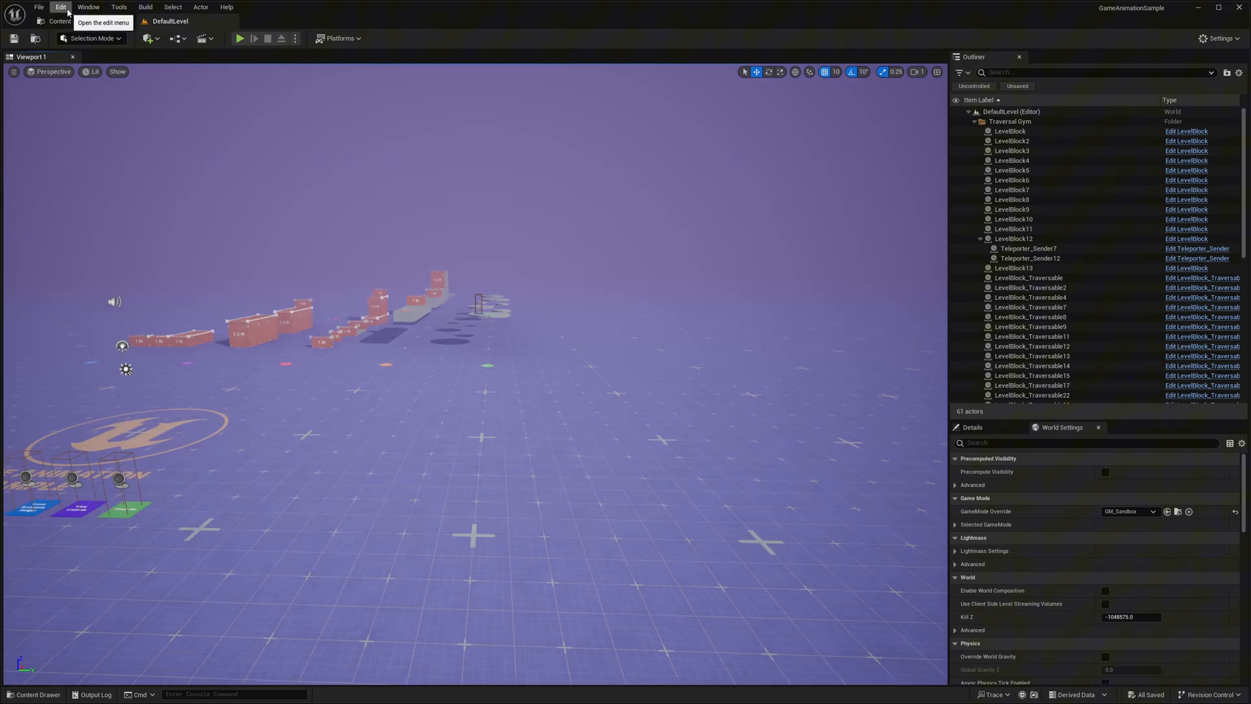
Enable the beta Actor Palette plugin from the Plugins browser and confirm the warning
click(60, 6)
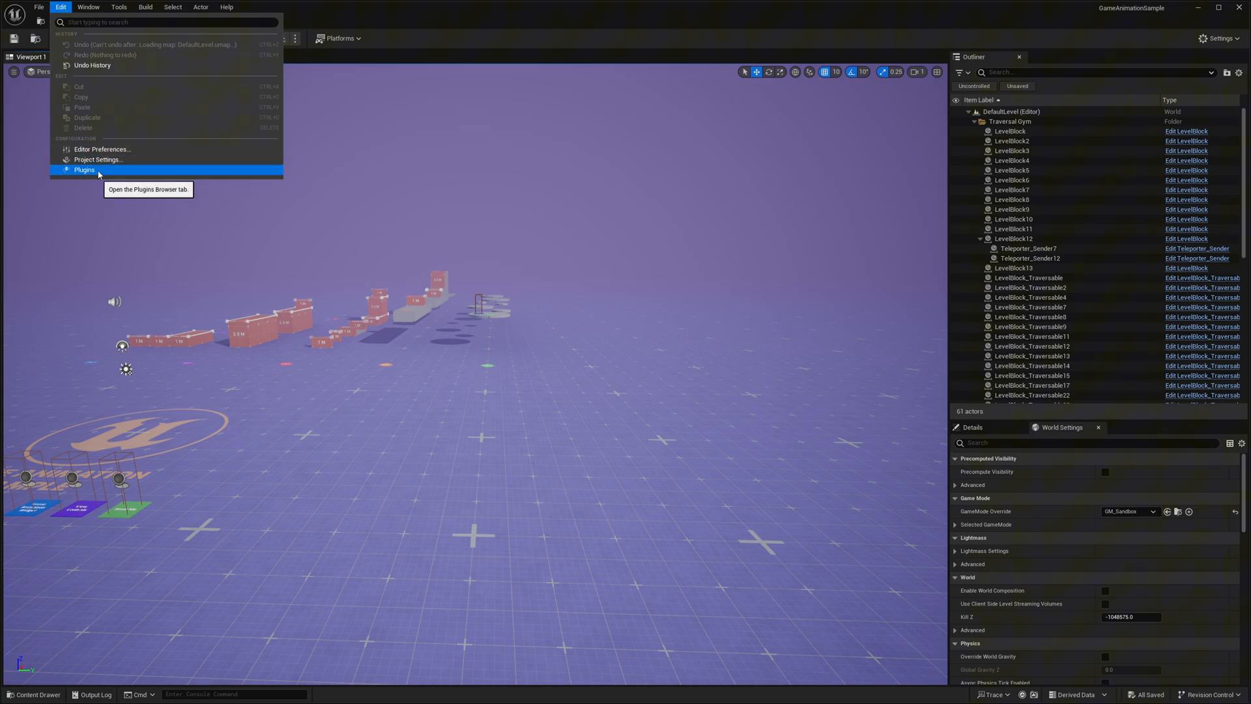
click(84, 169)
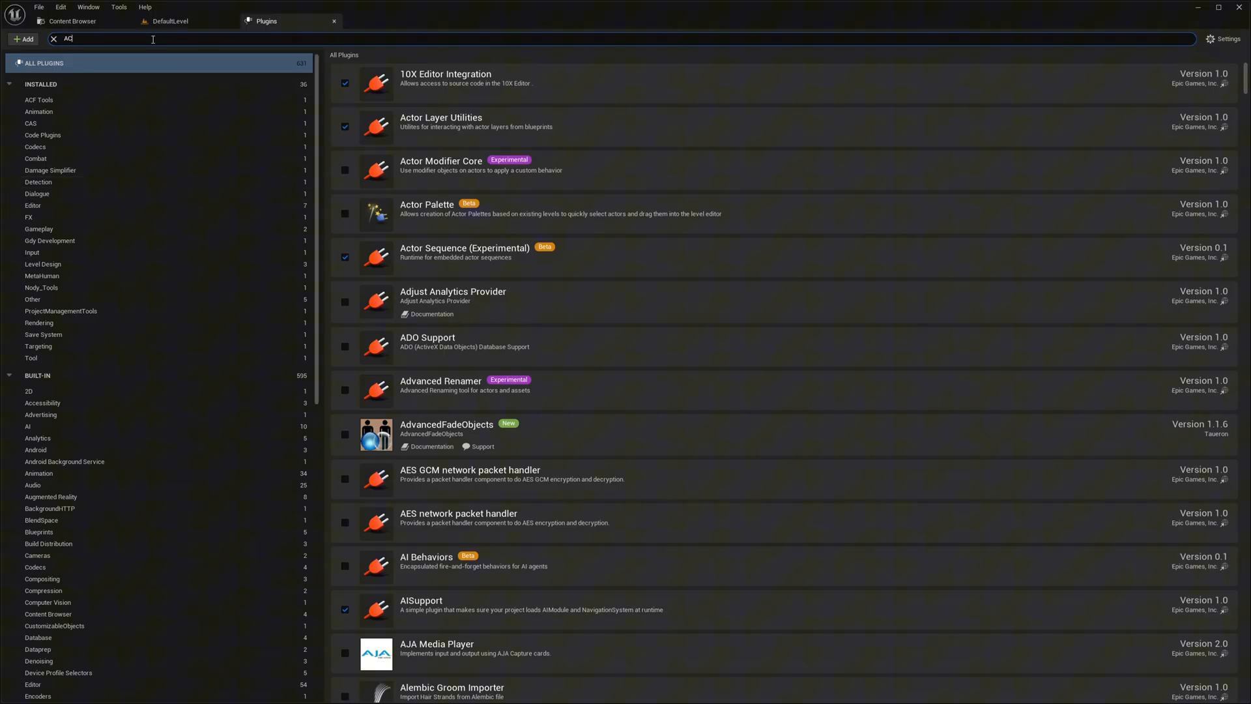
text(CTOR PA)
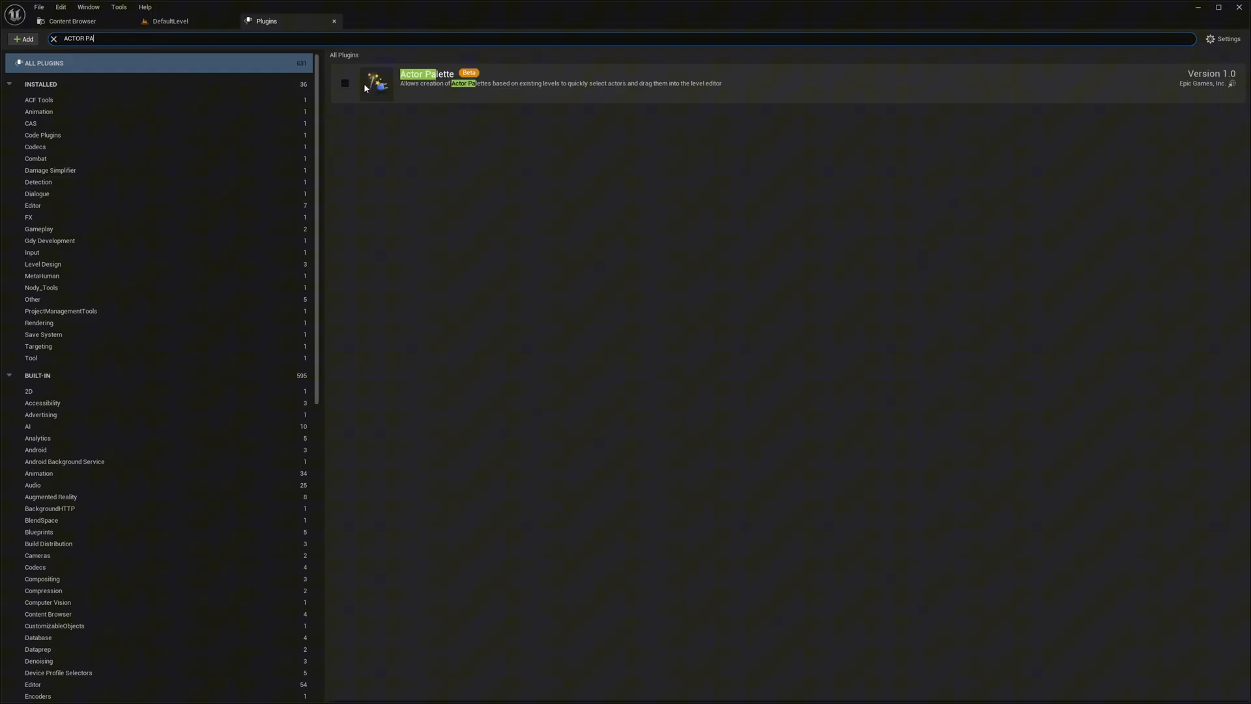
mouse_move(422, 101)
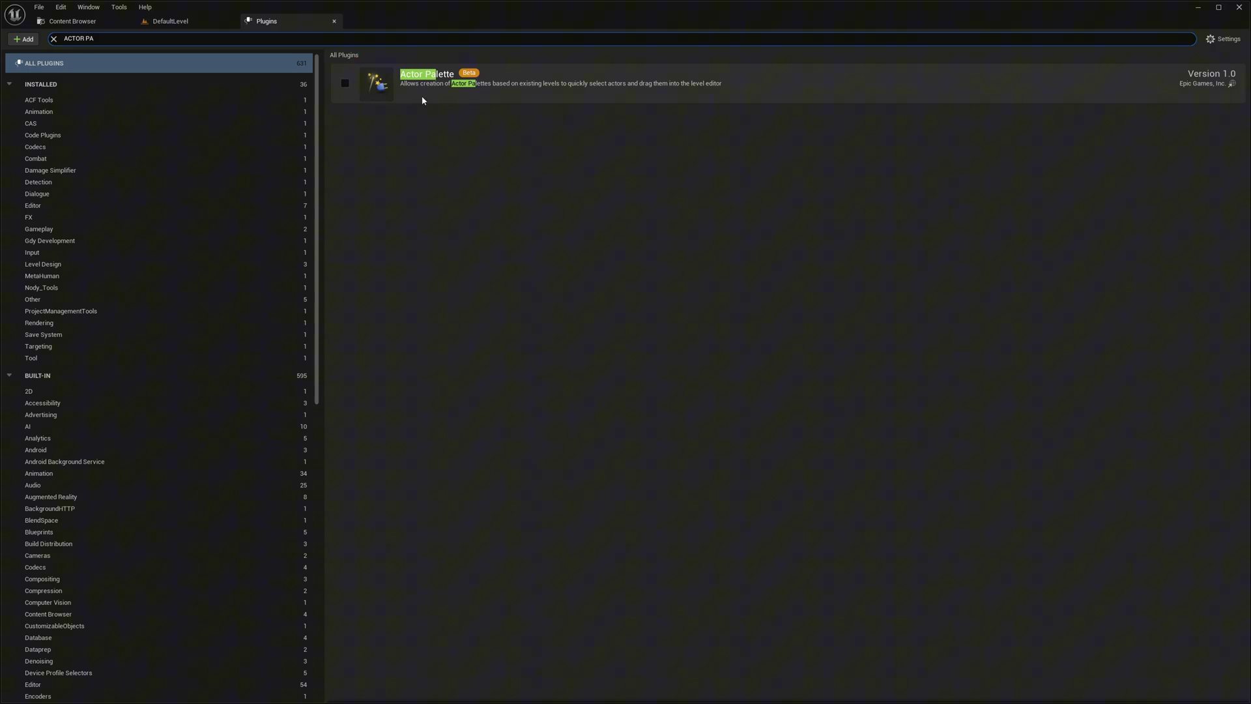
click(345, 82)
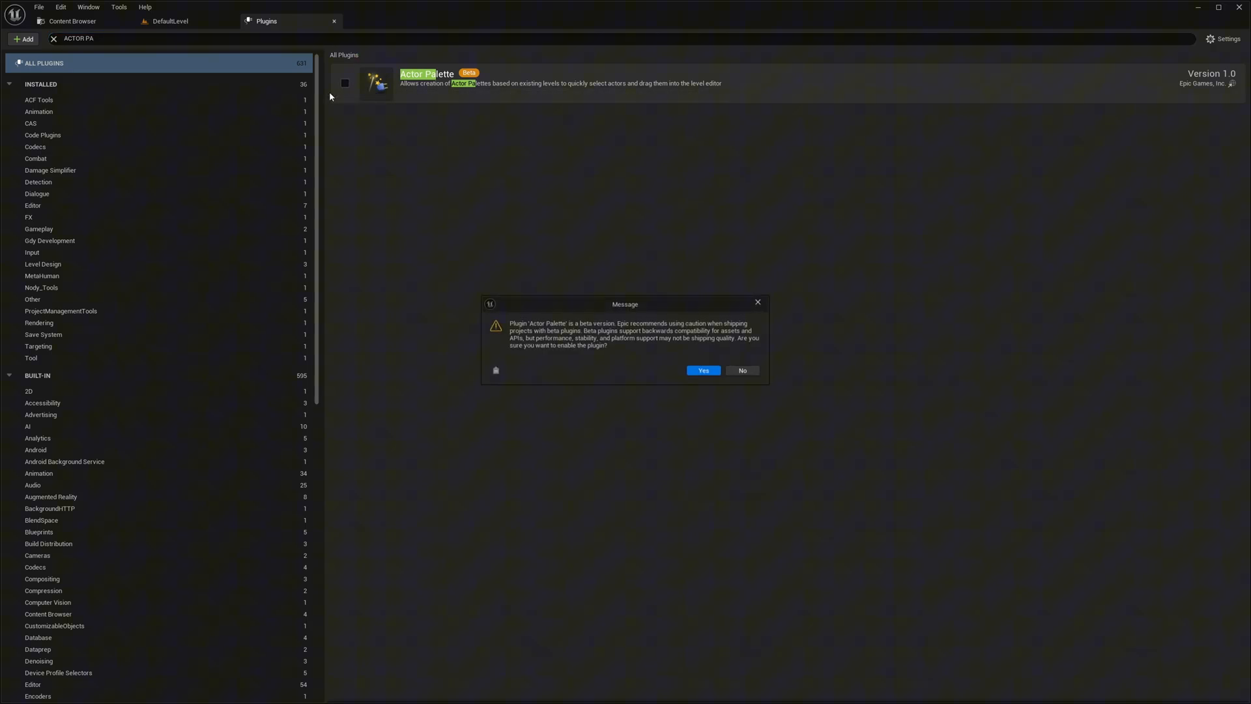
mouse_move(703, 370)
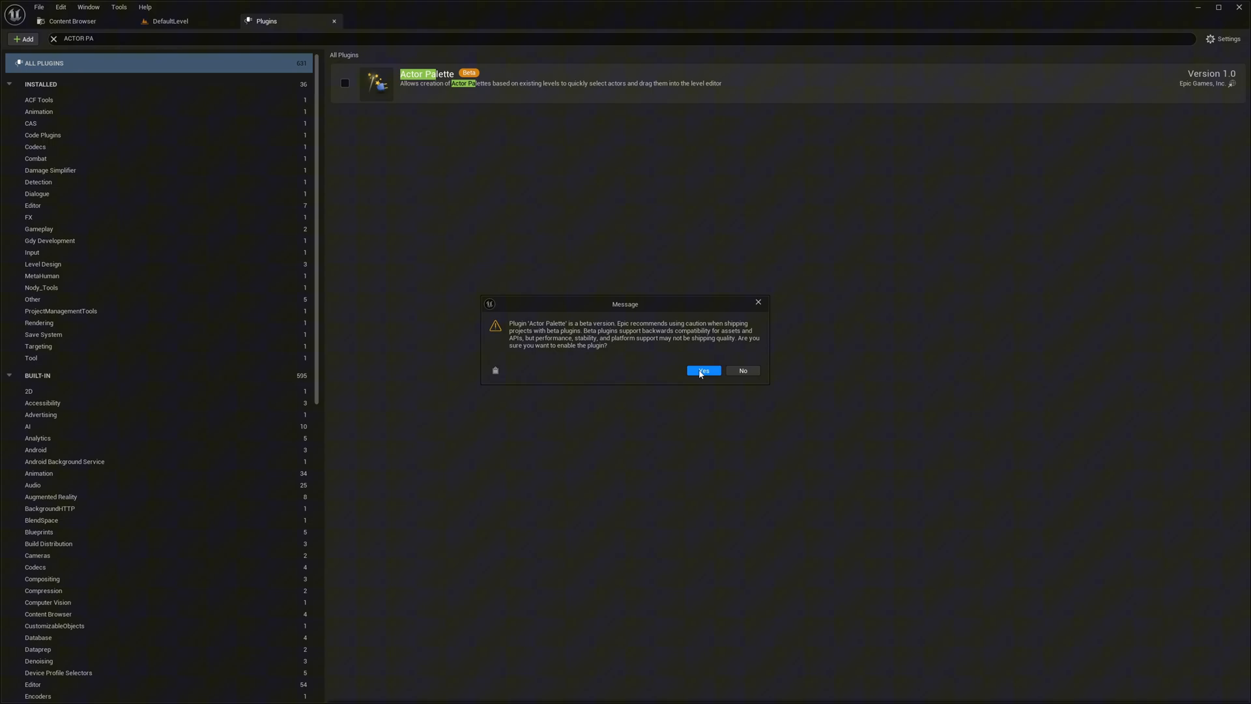
click(703, 370)
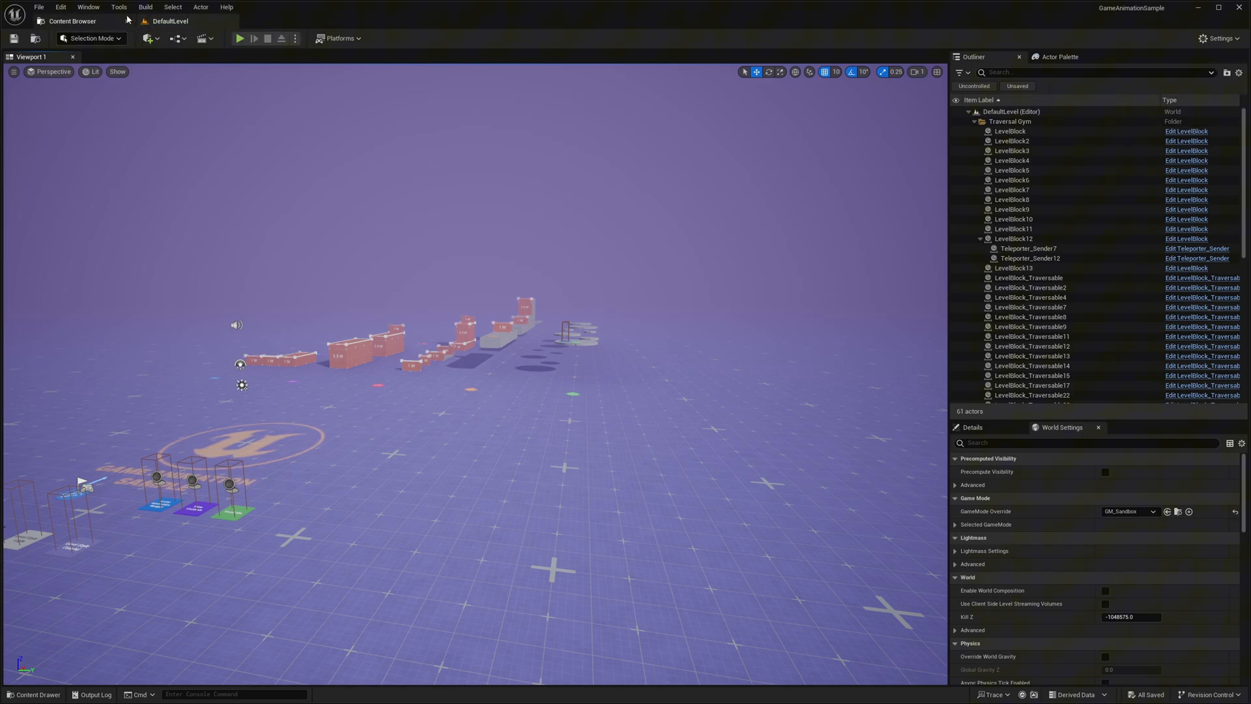
Reopen Actor Palette 1 from the Tools menu and dock its floating tab
click(118, 7)
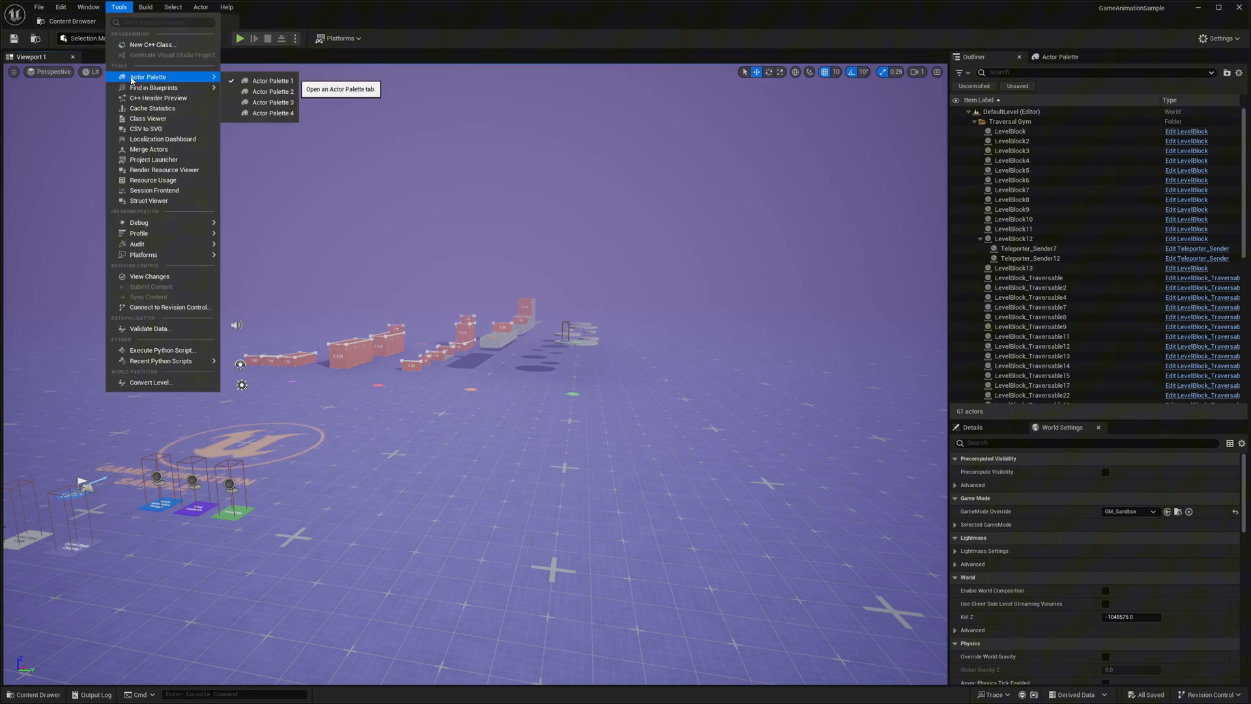
mouse_move(281, 117)
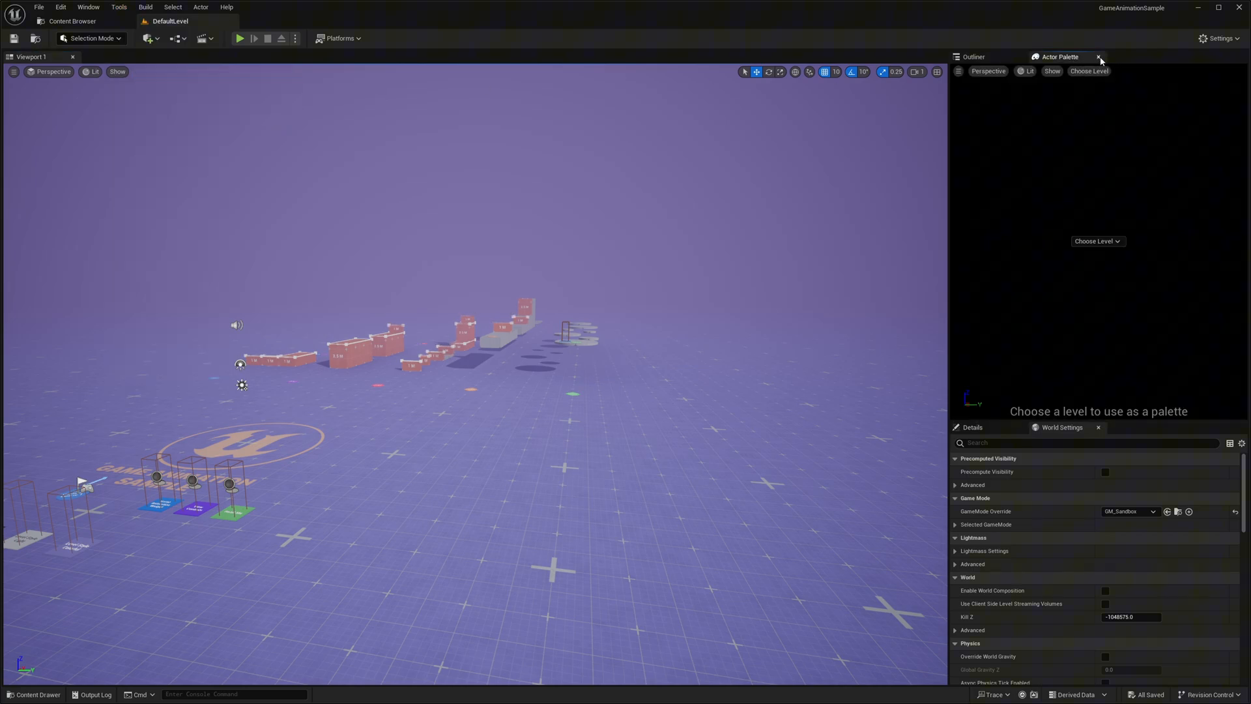
click(118, 7)
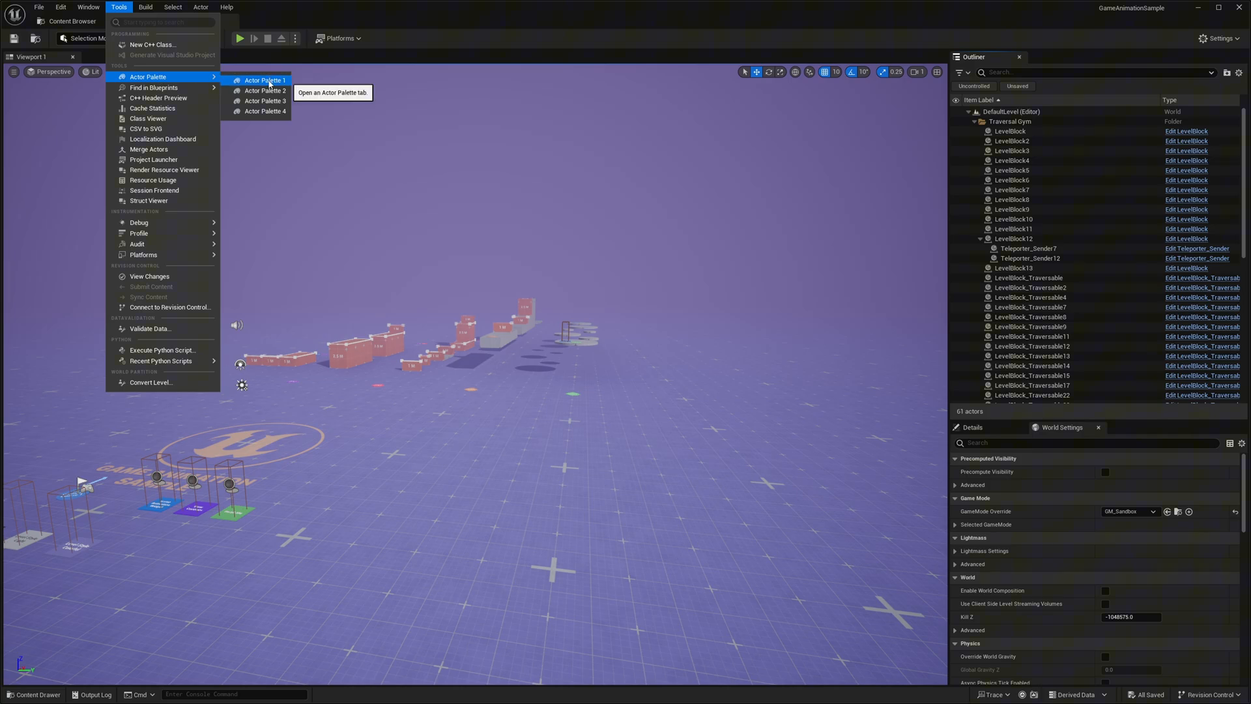
click(265, 79)
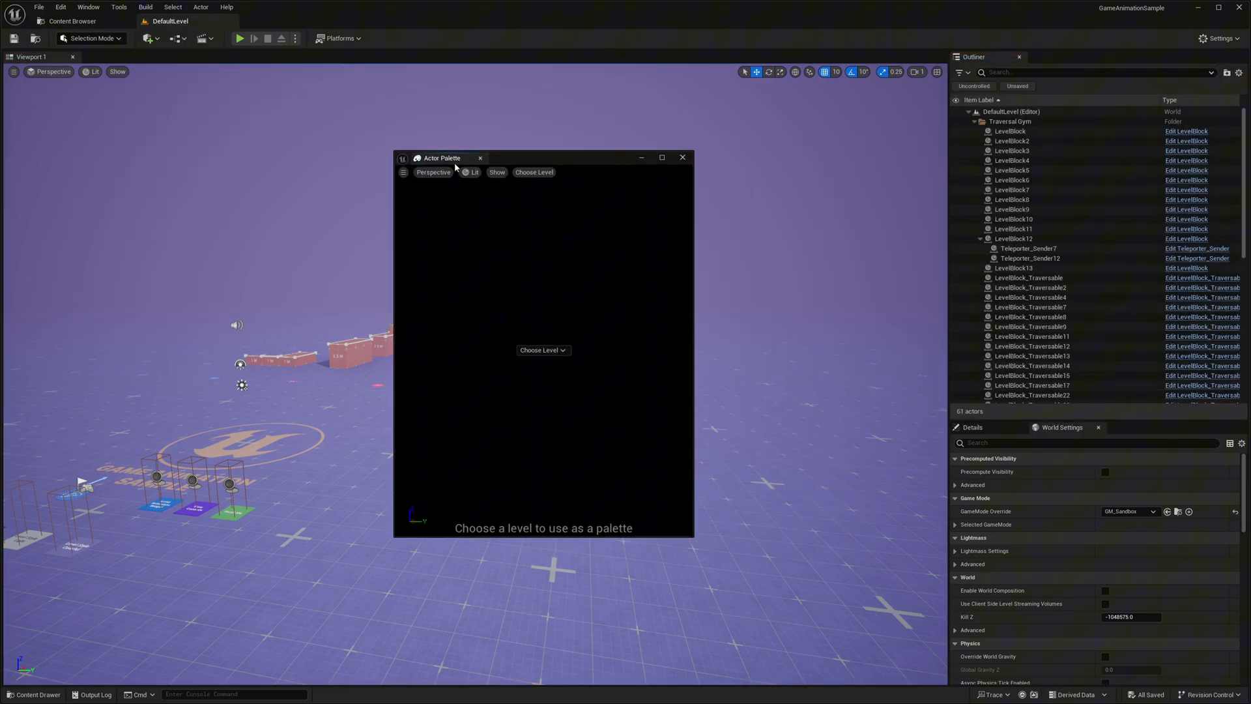
click(662, 157)
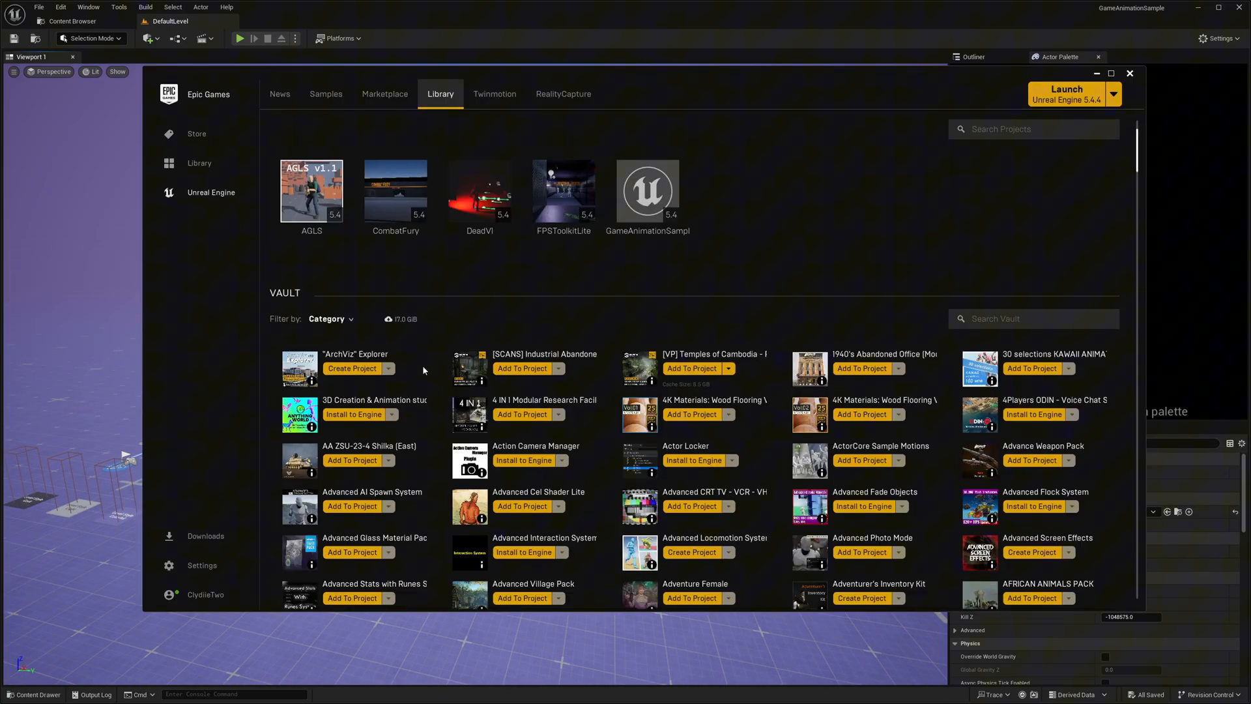
Find the Modular Sci-Fi Indoor/Outdoor pack in the vault and add it to GameAnimationSample
click(330, 319)
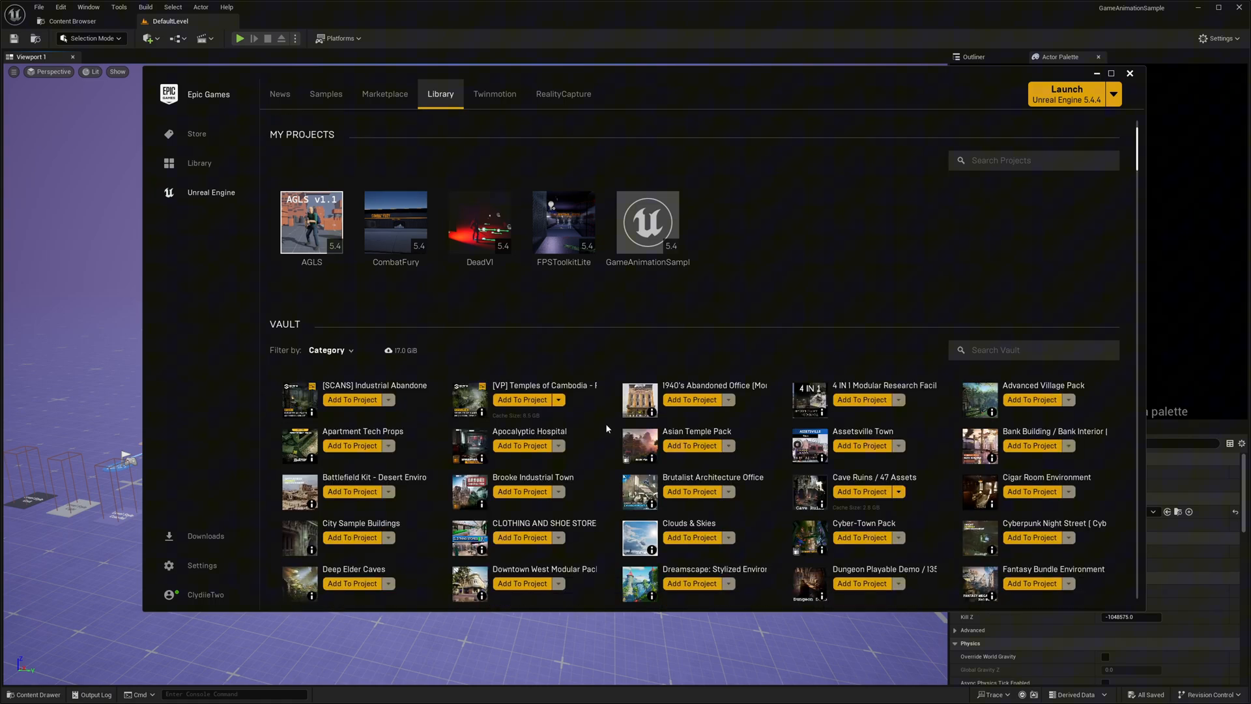
scroll(down, 3)
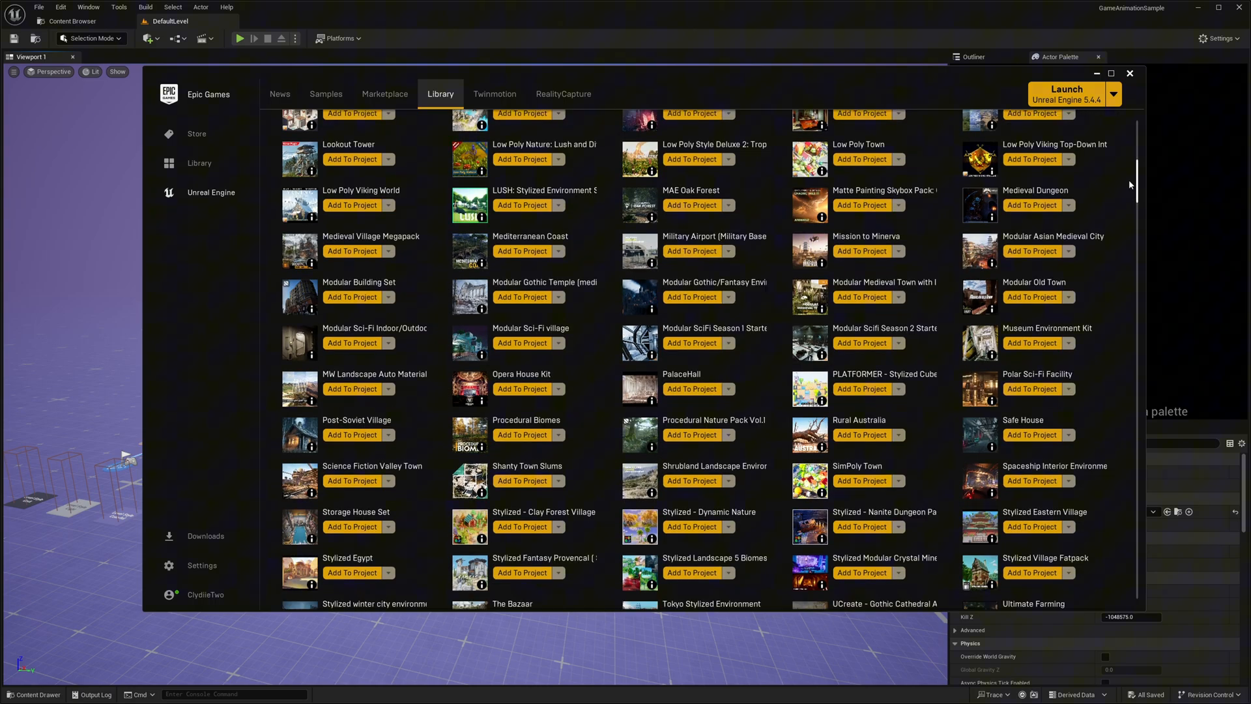
scroll(down, 3)
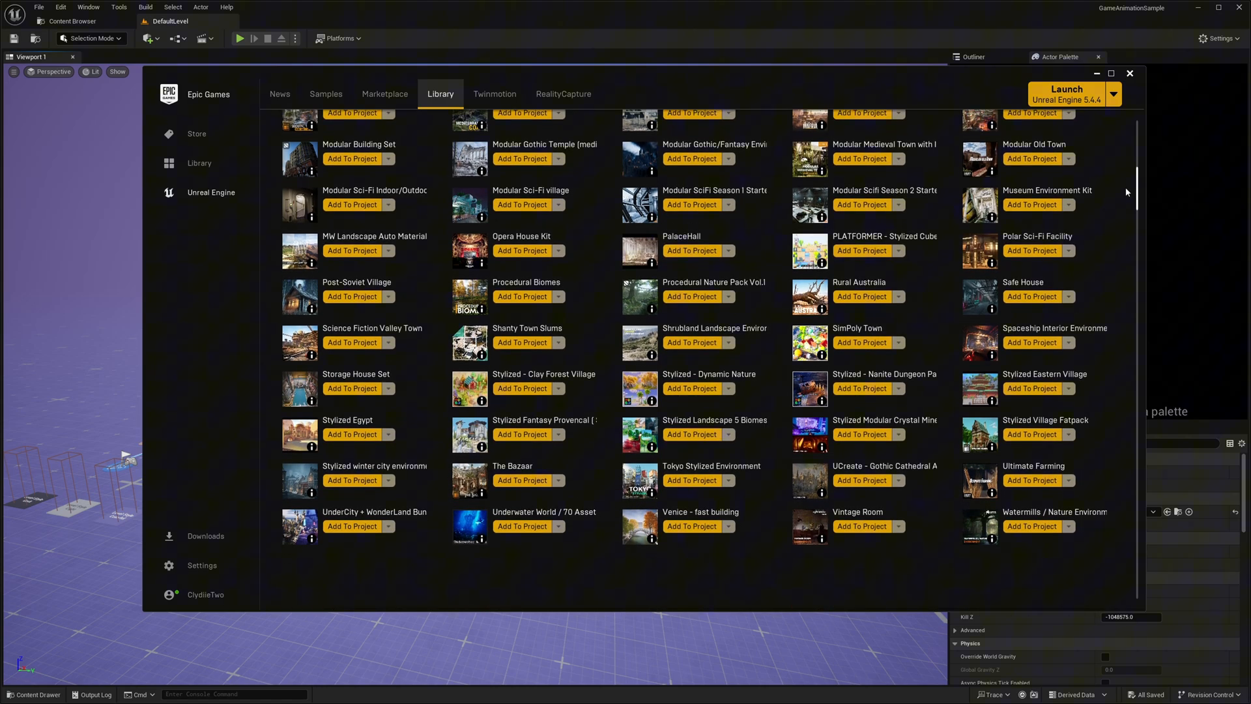
scroll(up, 3)
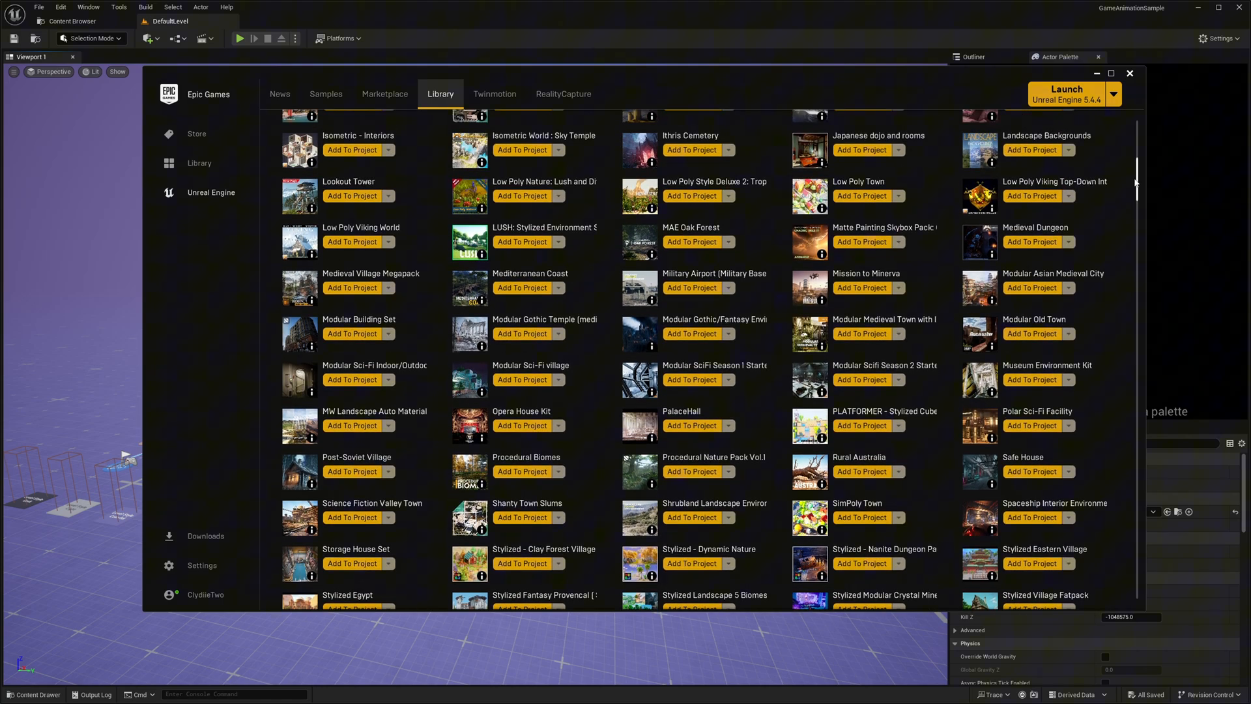
mouse_move(334, 379)
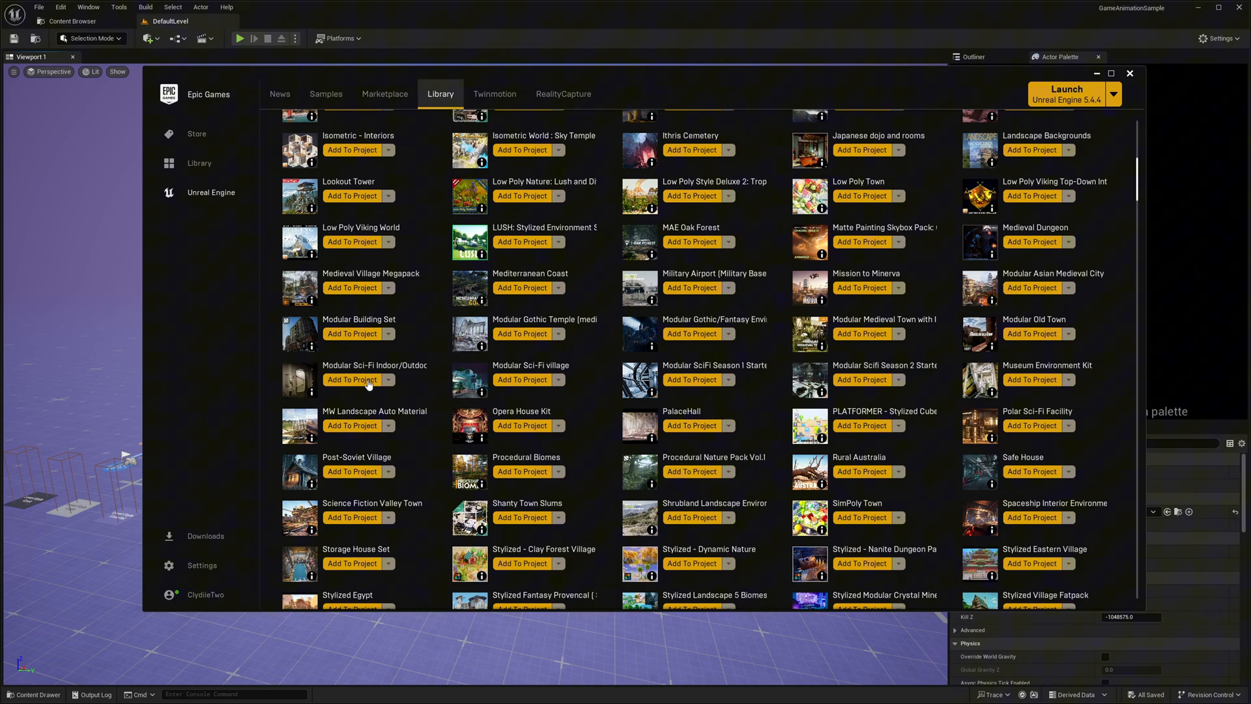
click(351, 380)
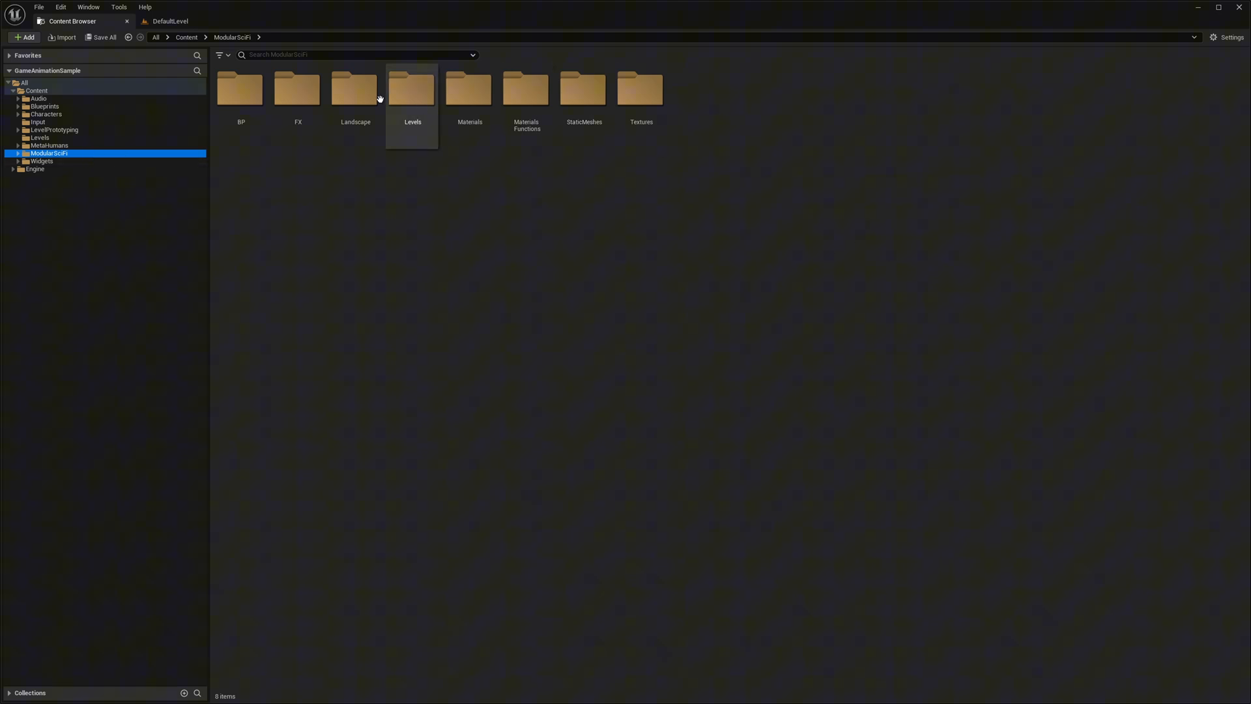
Open ModularSciFi's Levels folder to show Landscape Preview, OverviewScene and PreviewScene Indoor
double_click(412, 88)
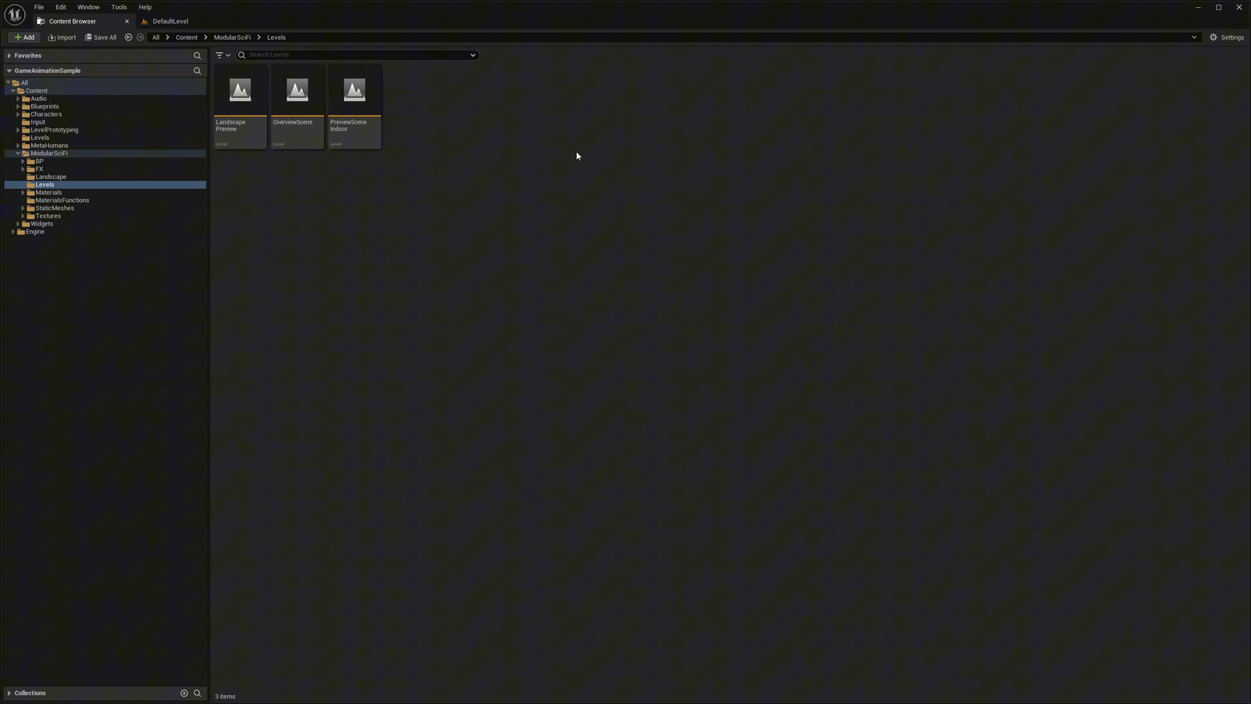
mouse_move(426, 136)
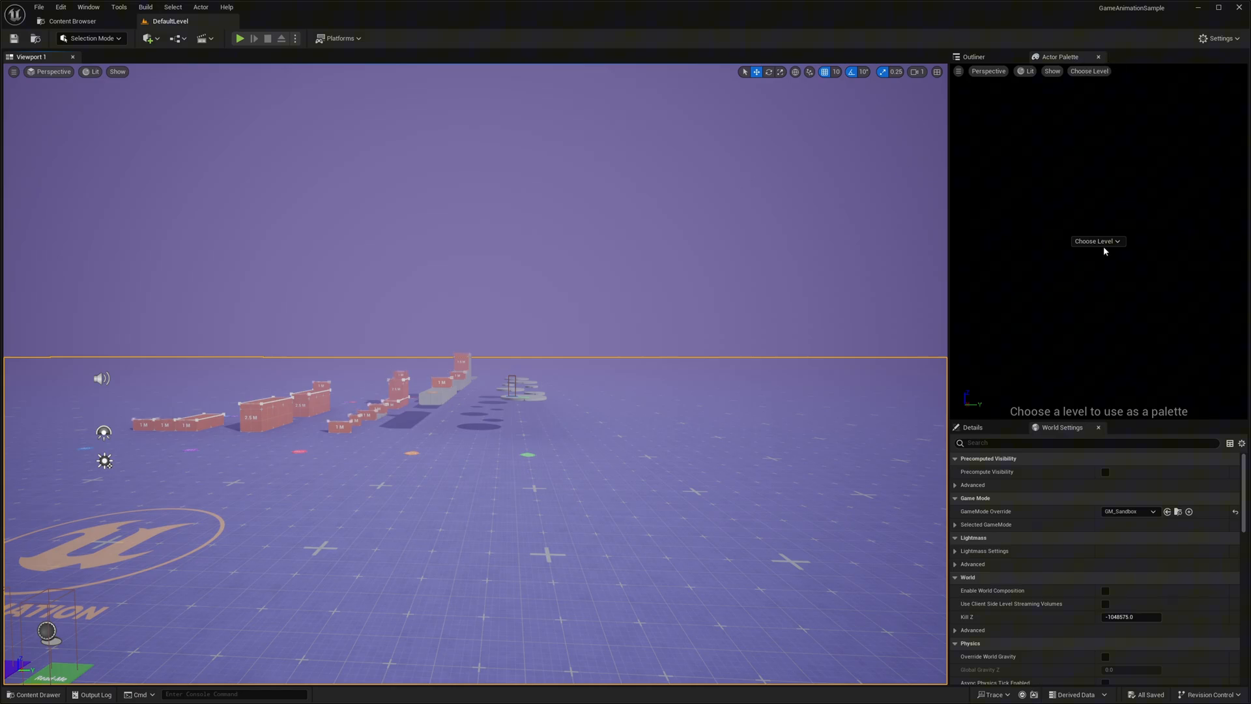
Choose a level for the Actor Palette, searching for 'OVER' to find OverviewScene
click(1102, 255)
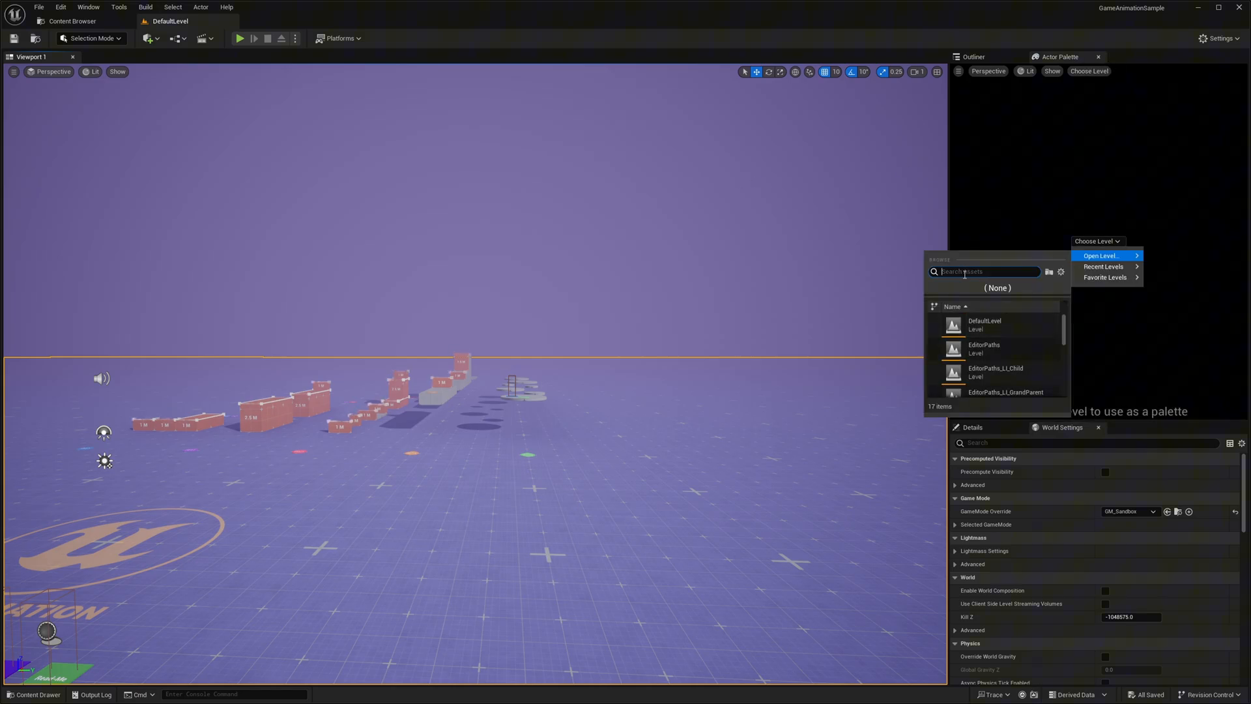
text(OVER)
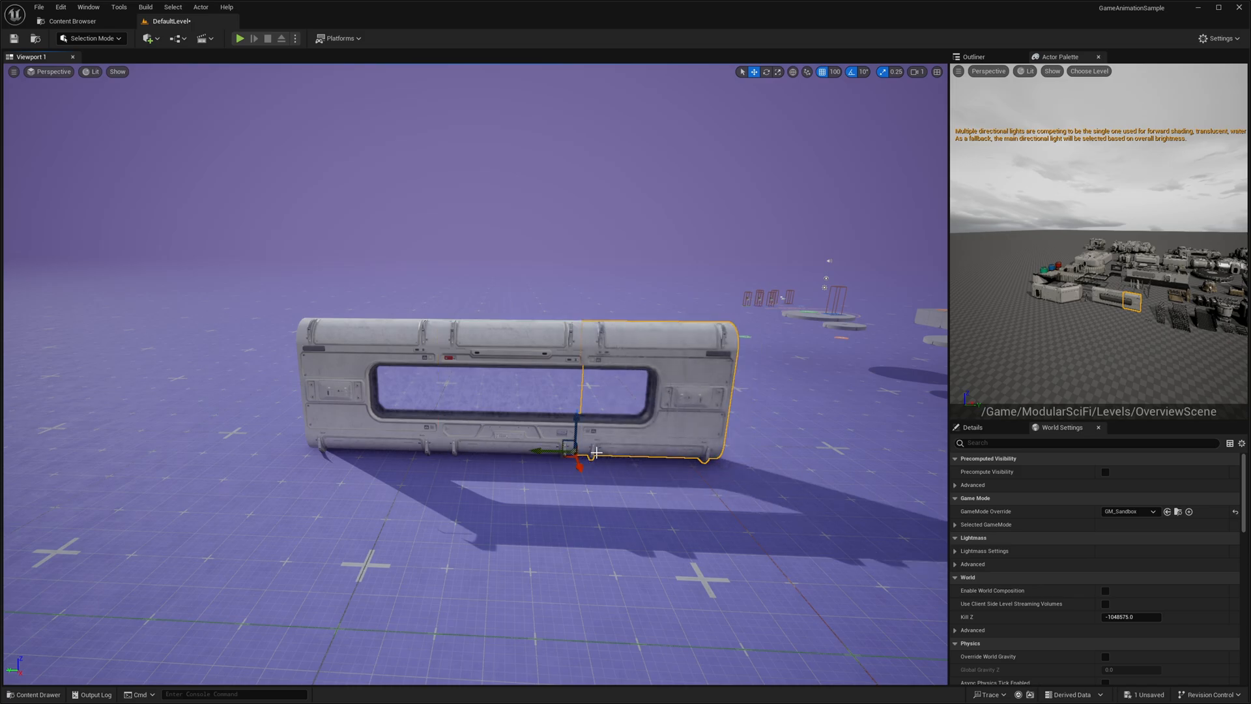
mouse_move(782, 114)
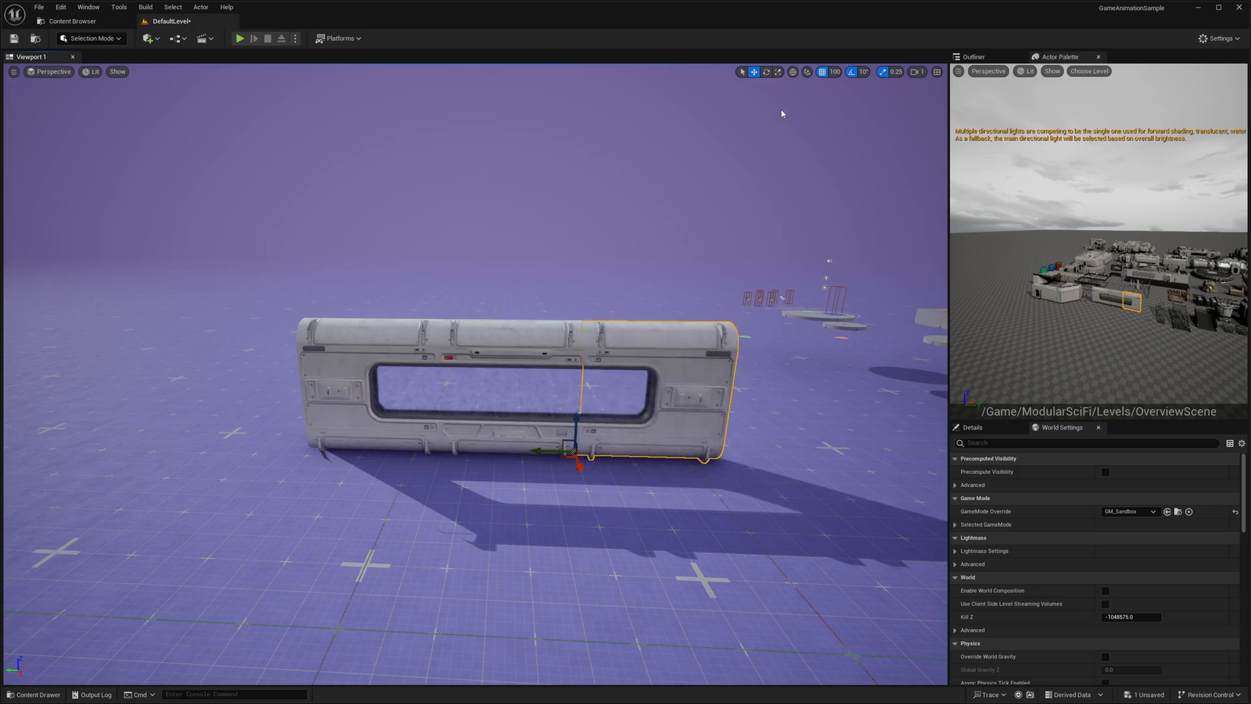
click(835, 71)
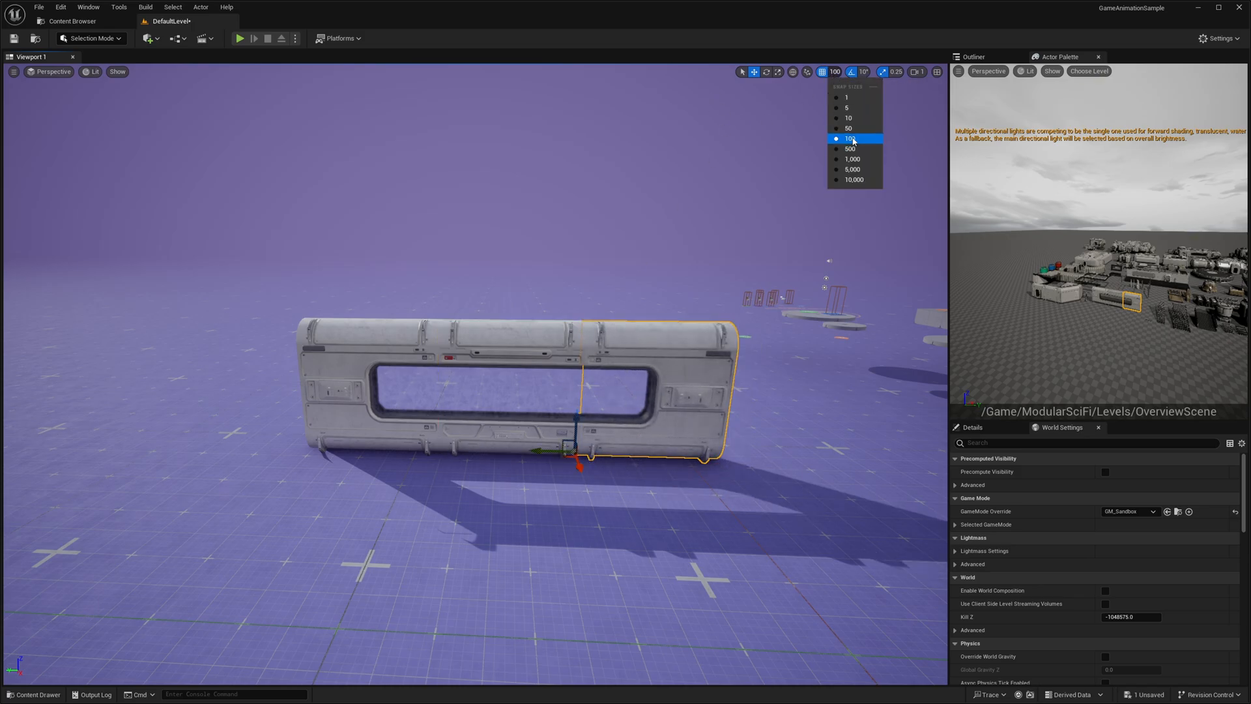
click(864, 71)
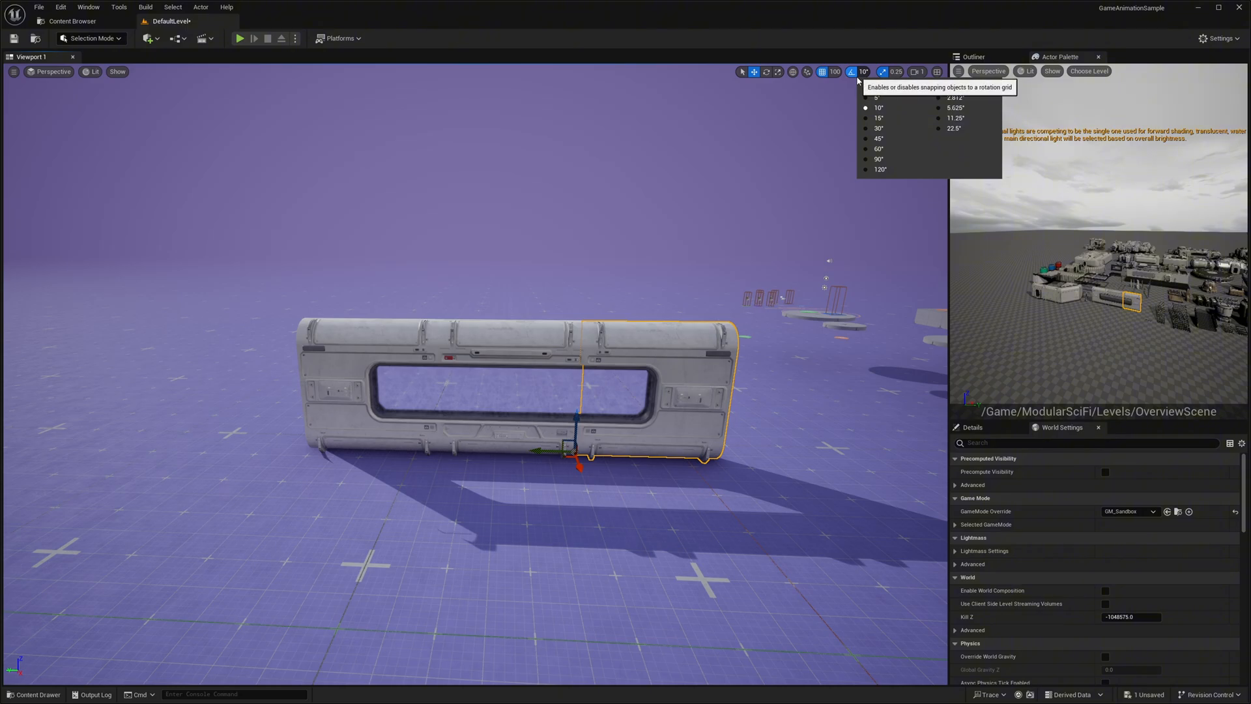
click(835, 71)
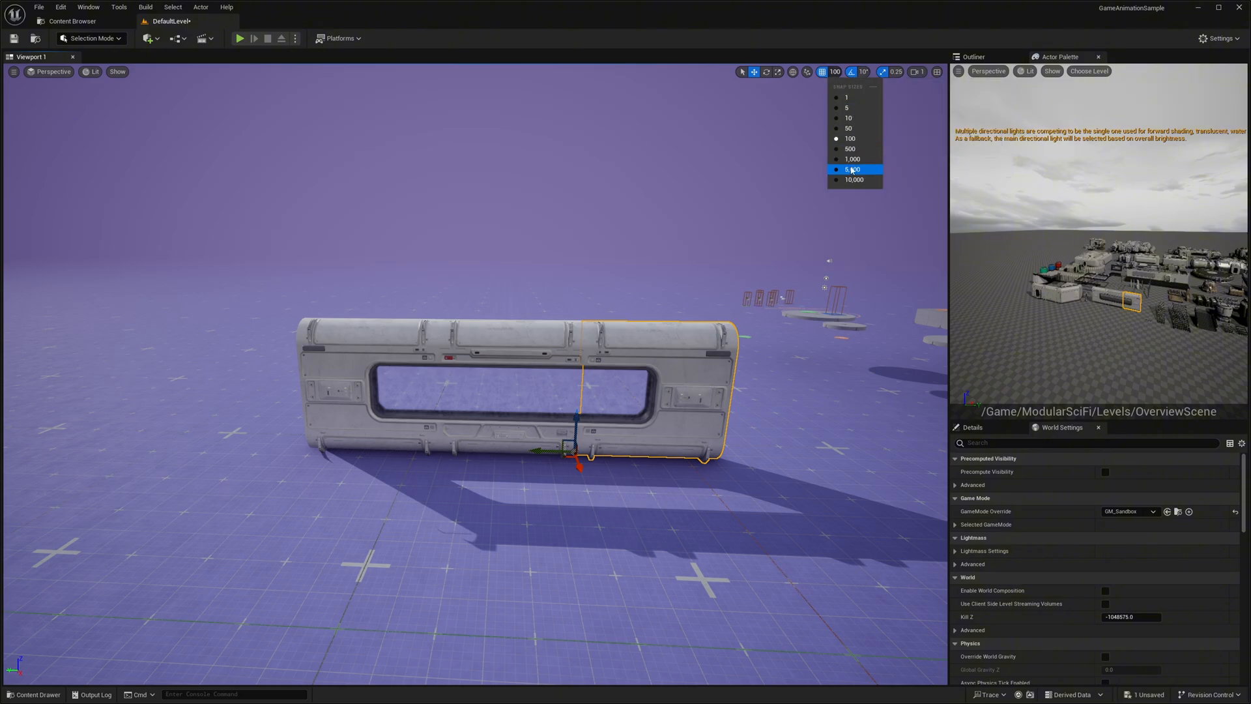
mouse_move(895, 159)
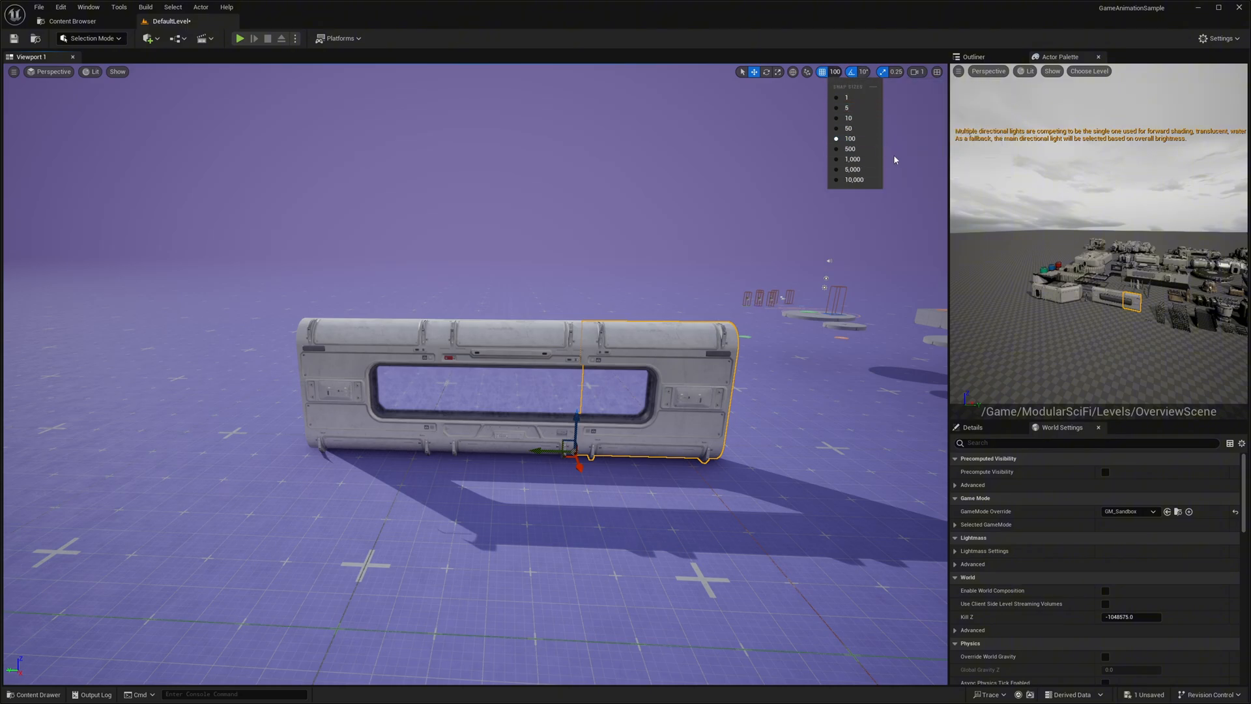
click(60, 7)
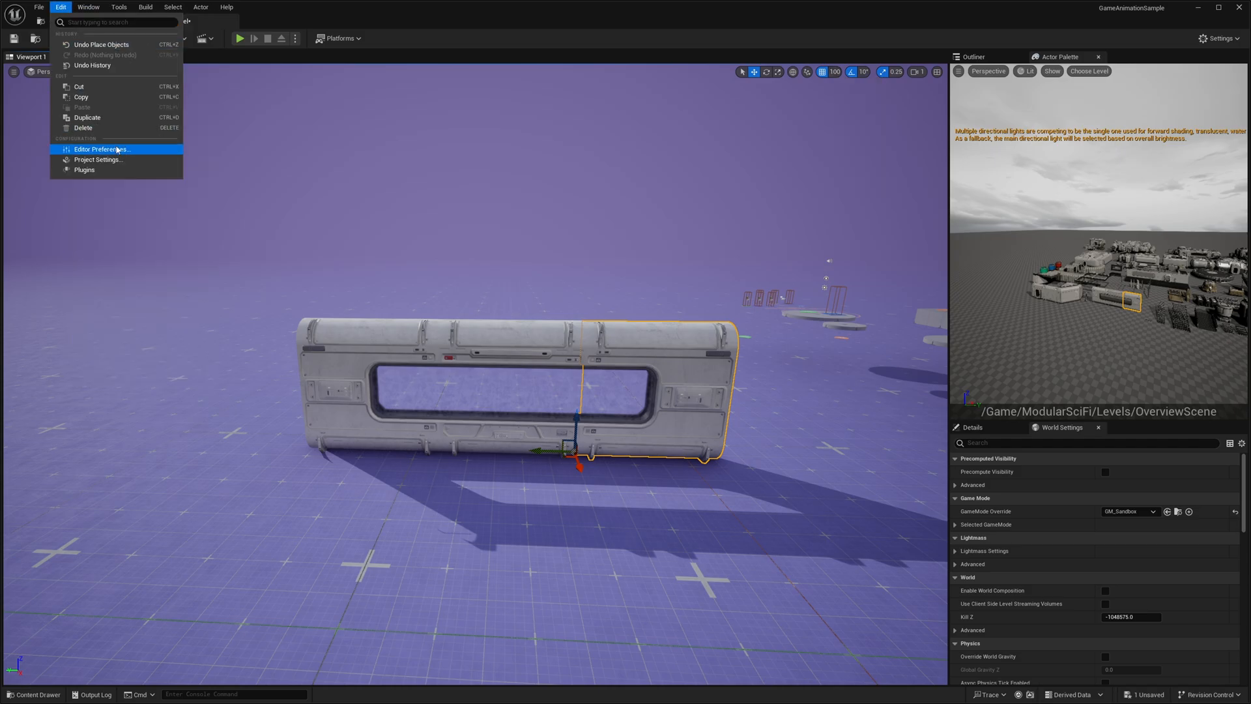
Open Editor Preferences and filter them to the grid snapping settings
click(101, 149)
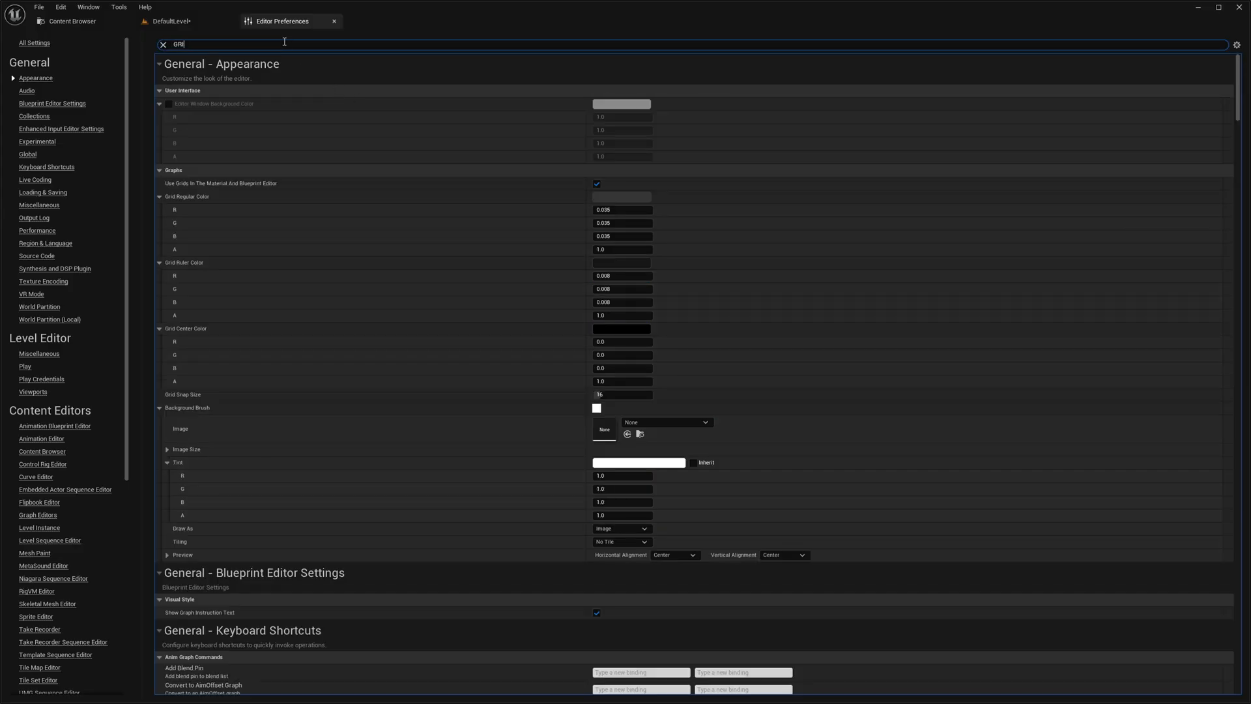
text(D)
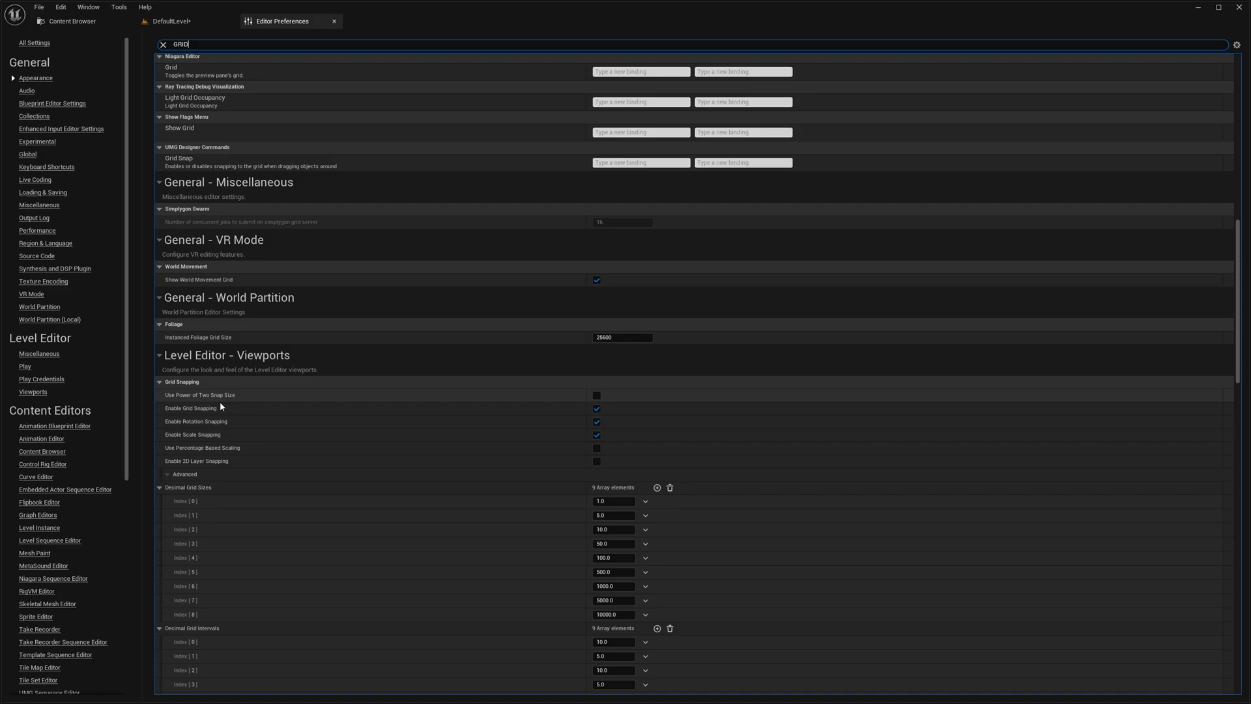
mouse_move(603, 405)
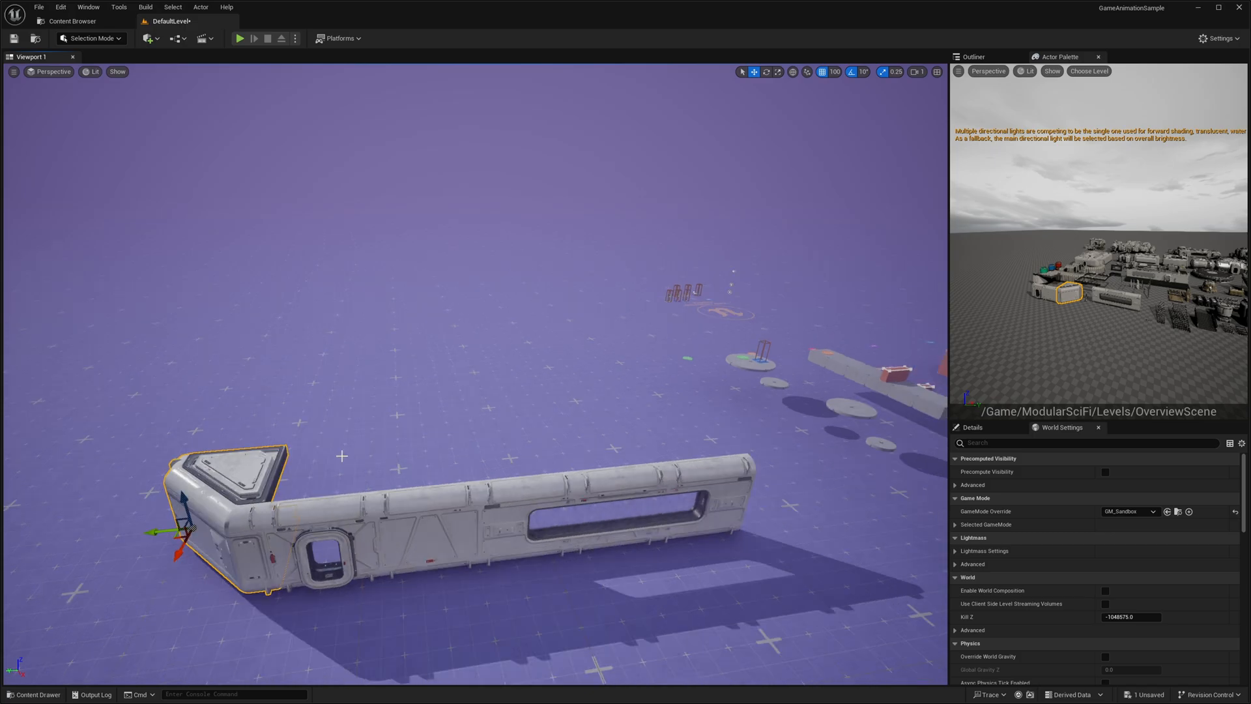
mouse_move(1117, 316)
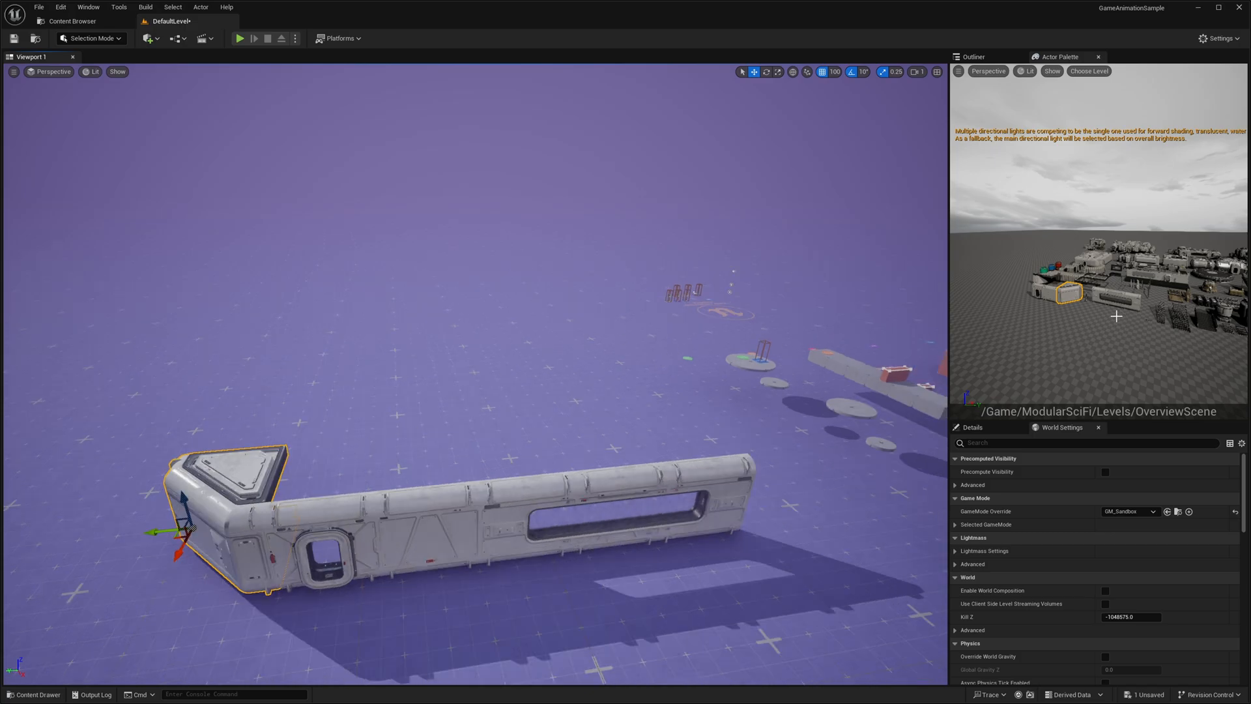